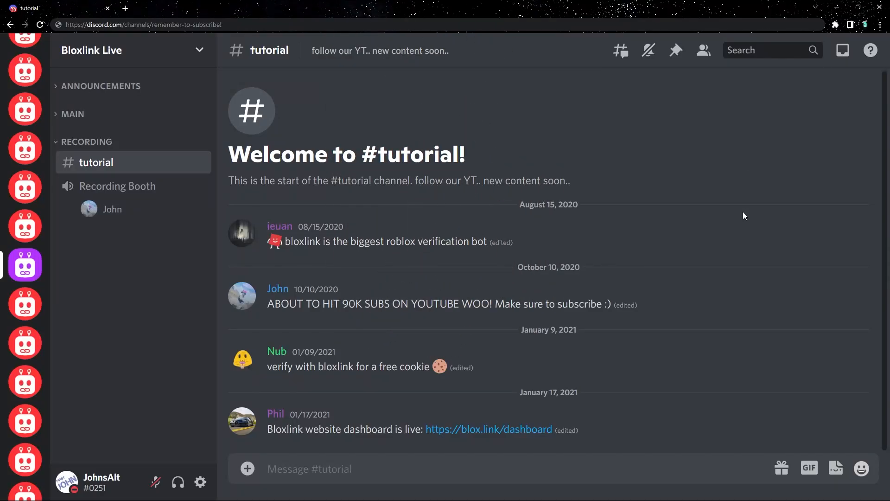
mouse_move(741, 331)
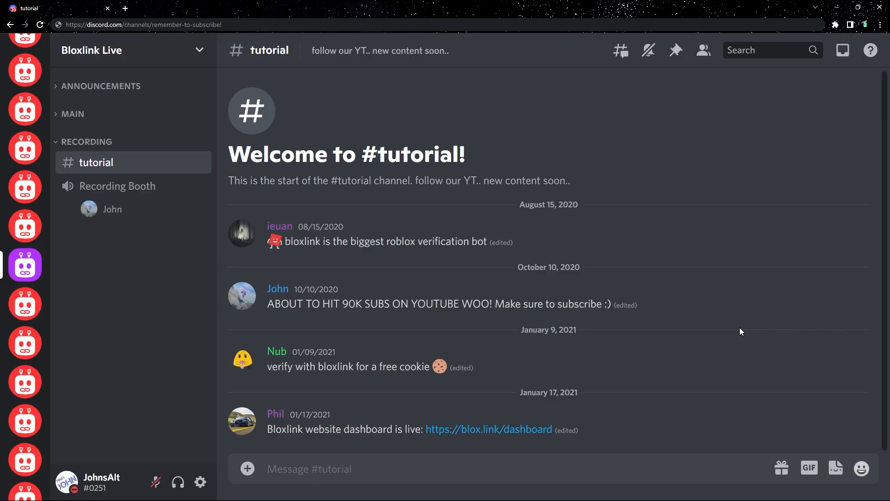
mouse_move(719, 233)
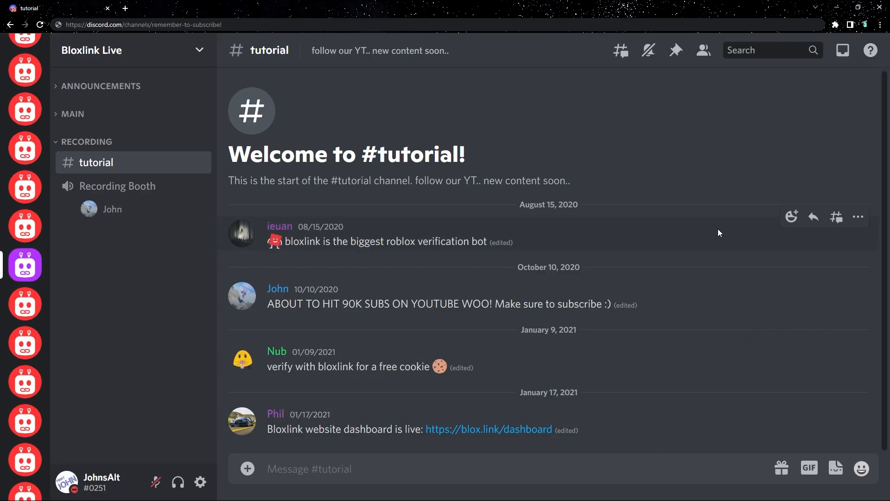
Step: Send the Bloxlink /verify command in the #tutorial channel
type("/verify")
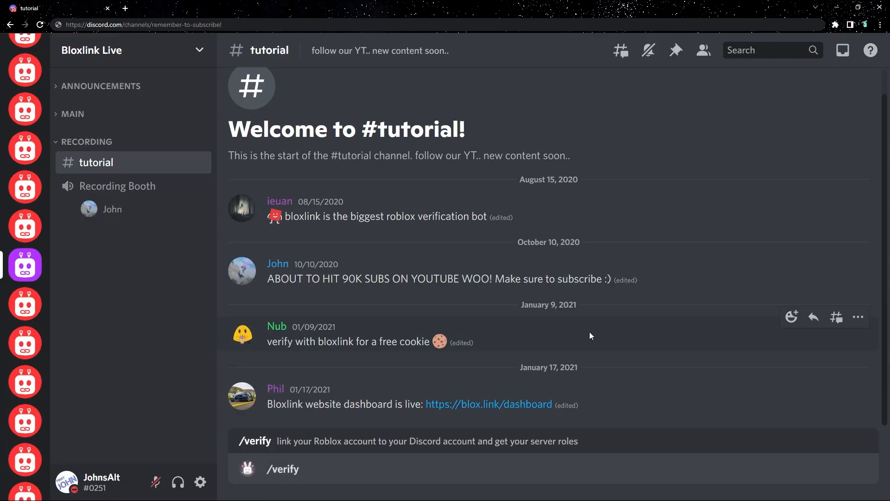
key("Return")
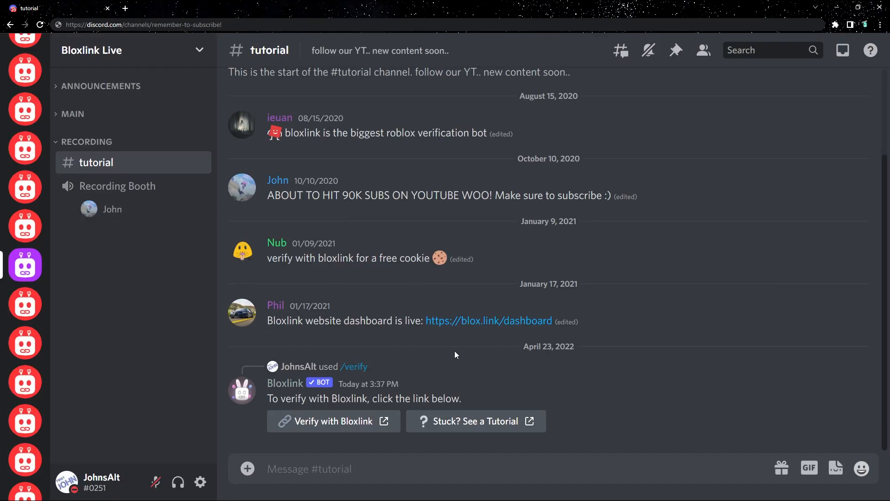
mouse_move(324, 429)
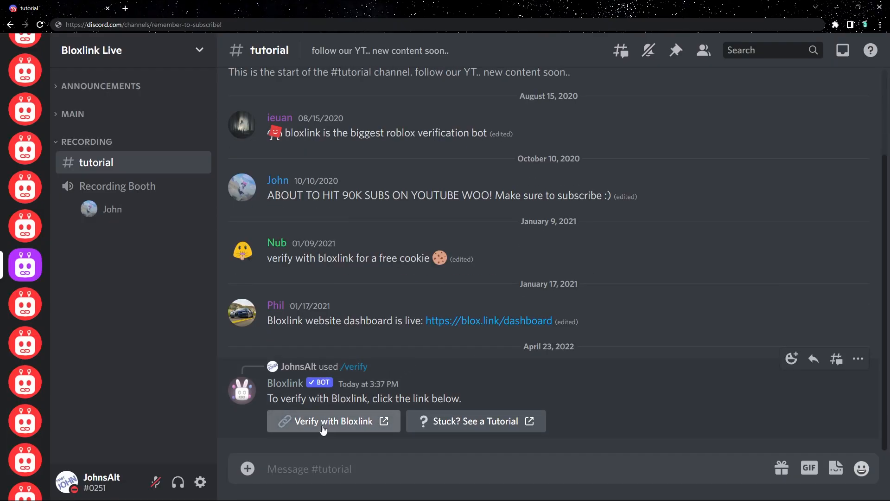
Step: Follow the 'Verify with Bloxlink' link and confirm leaving Discord
left_click(333, 420)
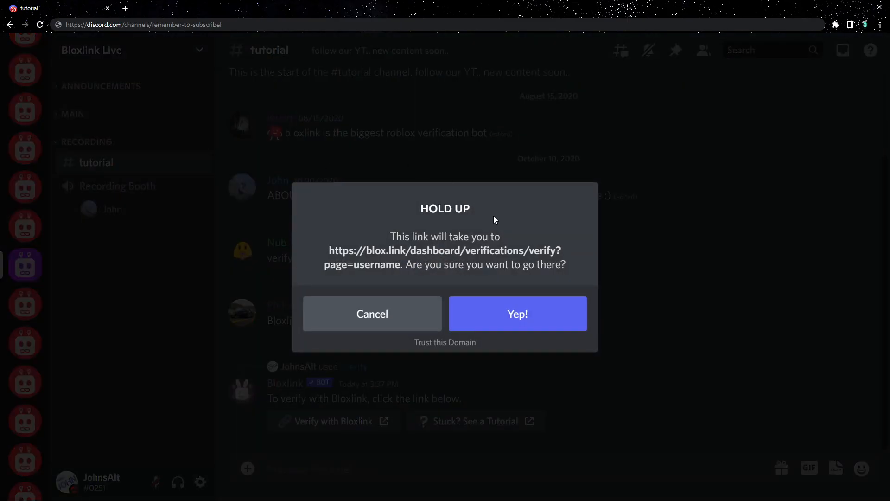
left_click(517, 313)
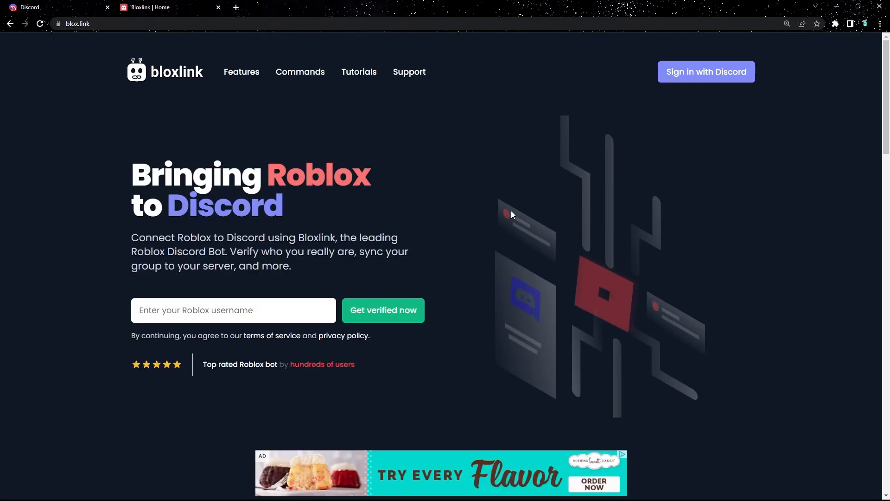
mouse_move(545, 196)
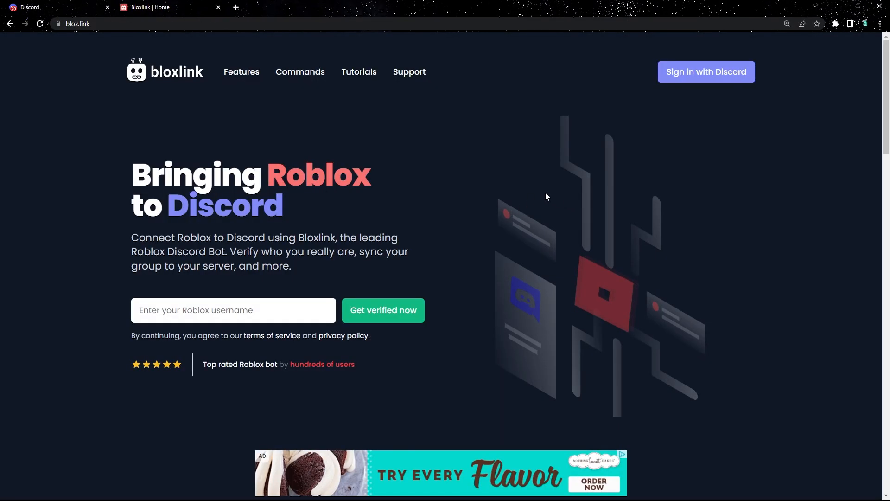
mouse_move(677, 95)
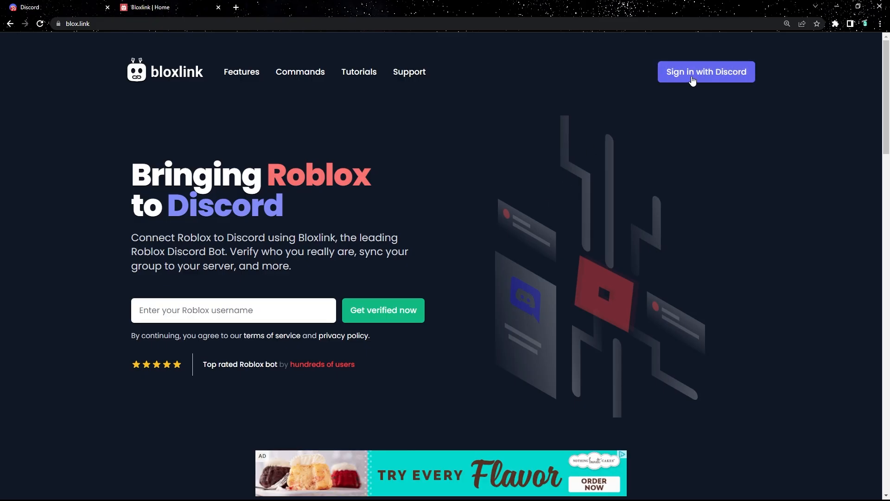
Step: Sign in to Bloxlink with Discord and authorize the app
left_click(705, 72)
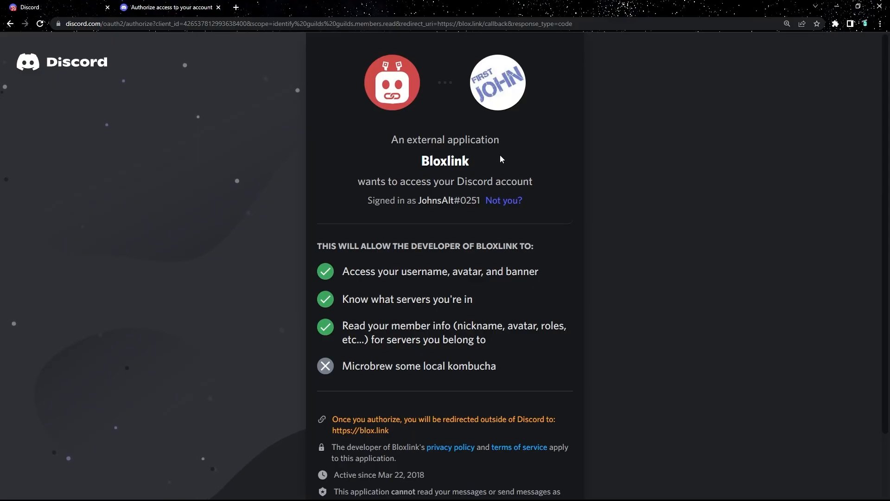
mouse_move(432, 265)
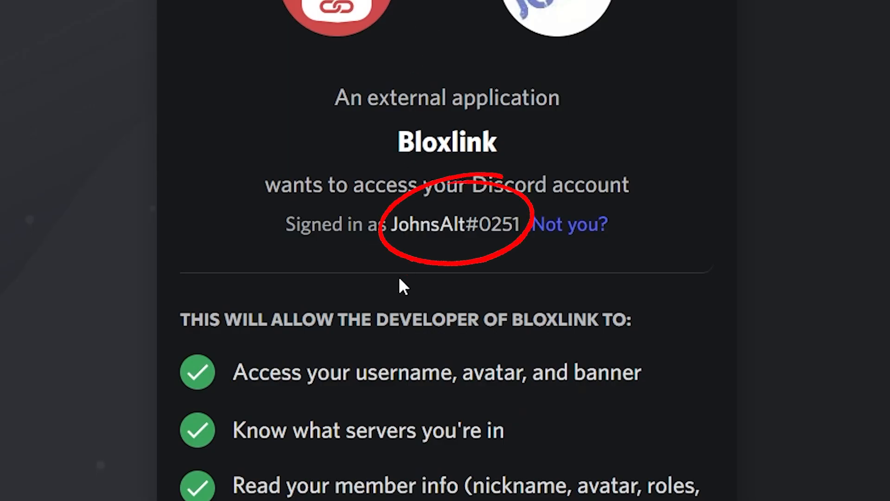
mouse_move(468, 250)
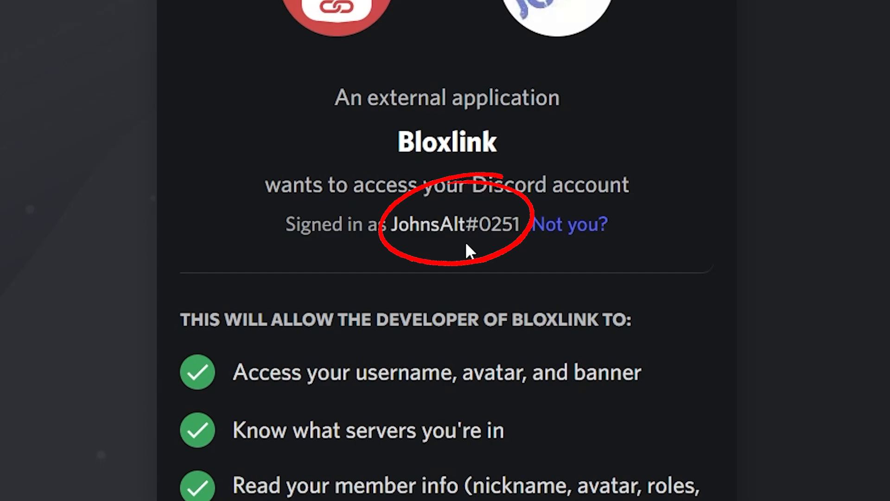
mouse_move(420, 252)
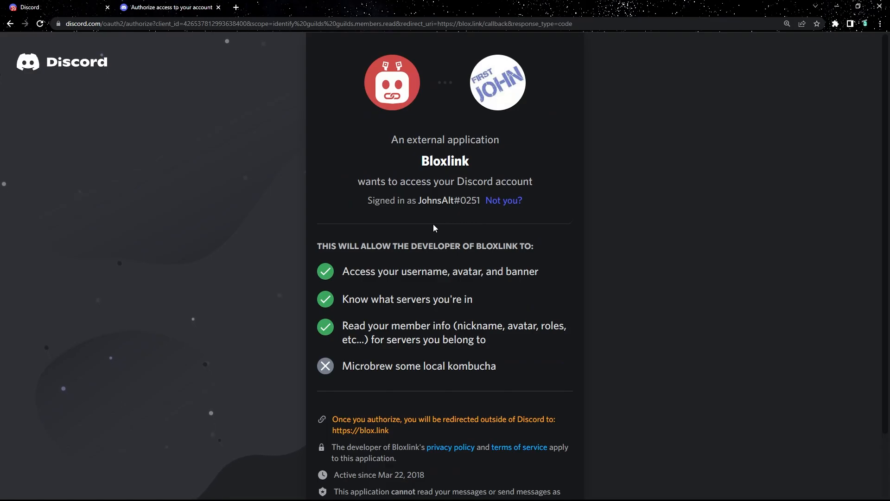
mouse_move(437, 232)
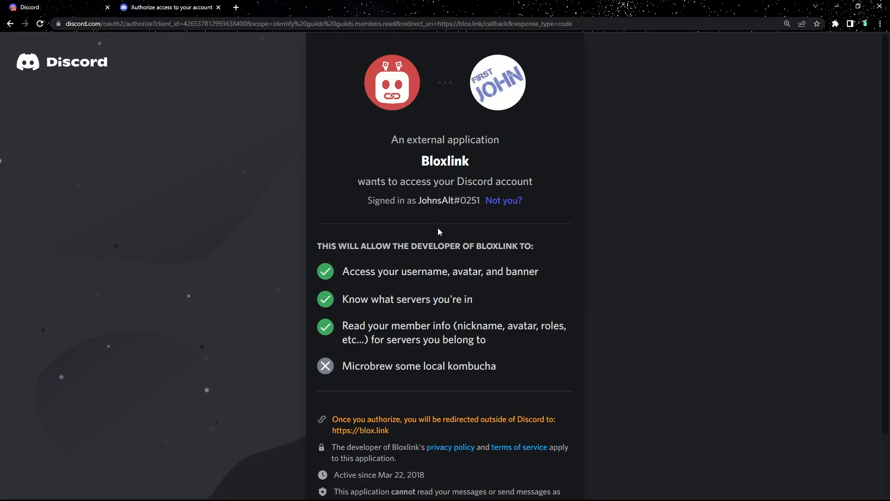
scroll("down", 3)
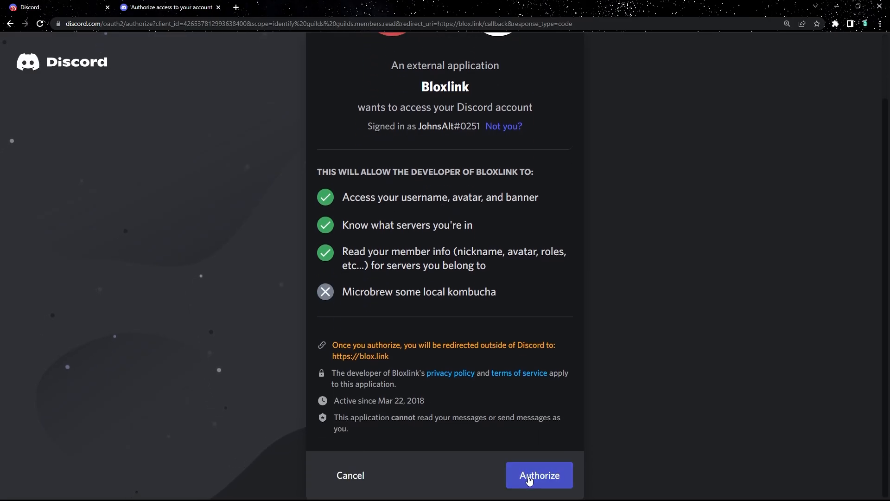
left_click(538, 475)
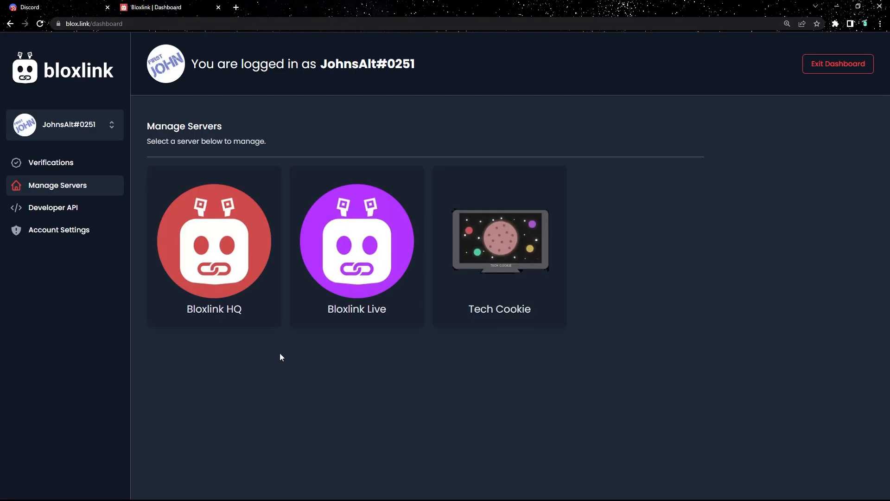
Step: Start linking a new Roblox account from the Verifications section
left_click(50, 162)
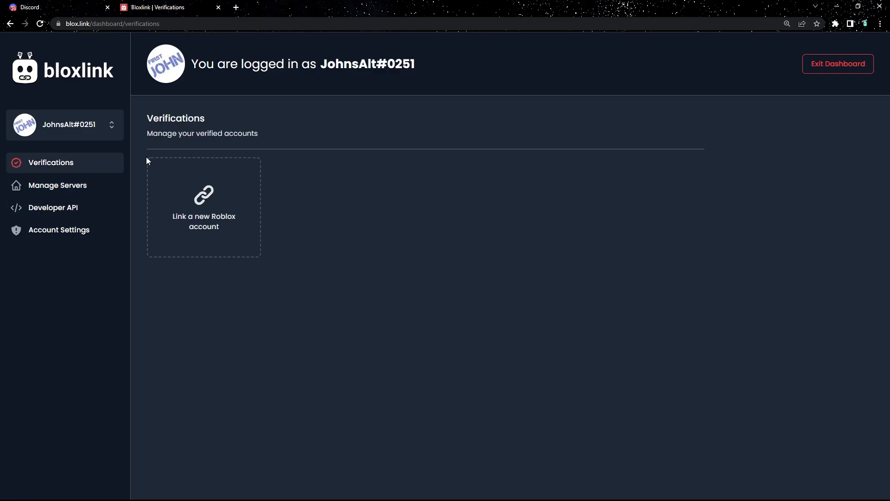
mouse_move(204, 206)
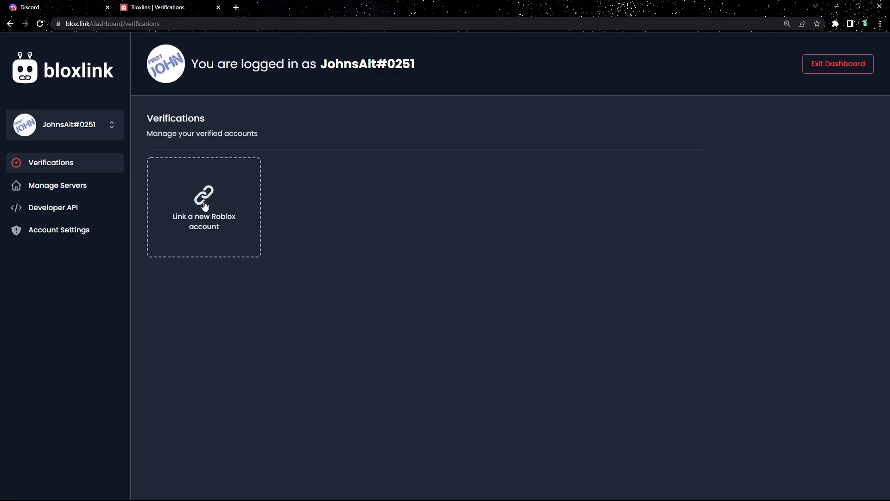
left_click(203, 206)
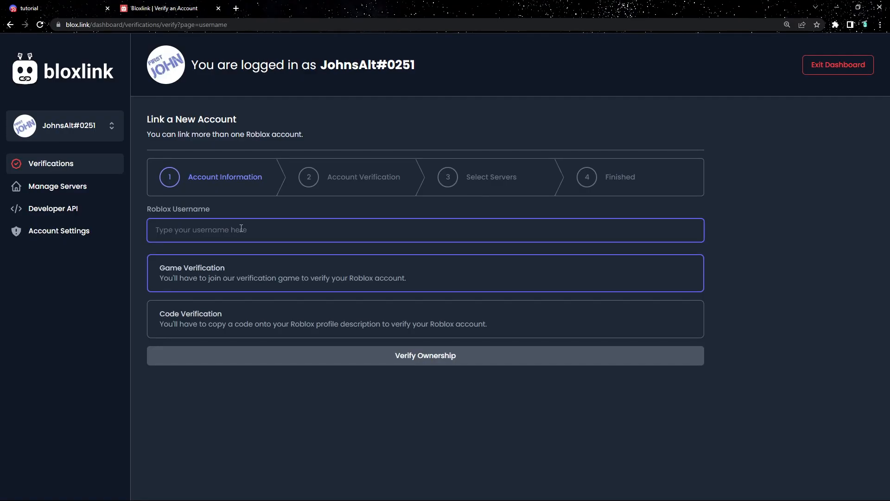
type("JohnV50")
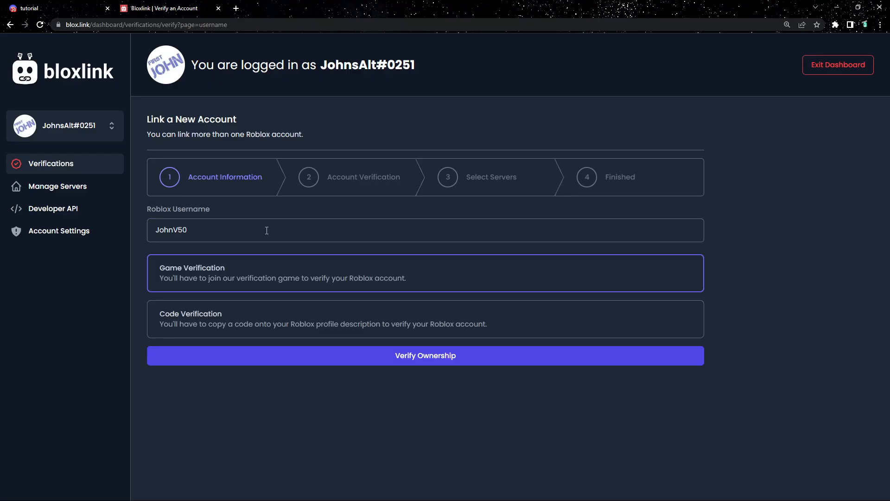
mouse_move(279, 282)
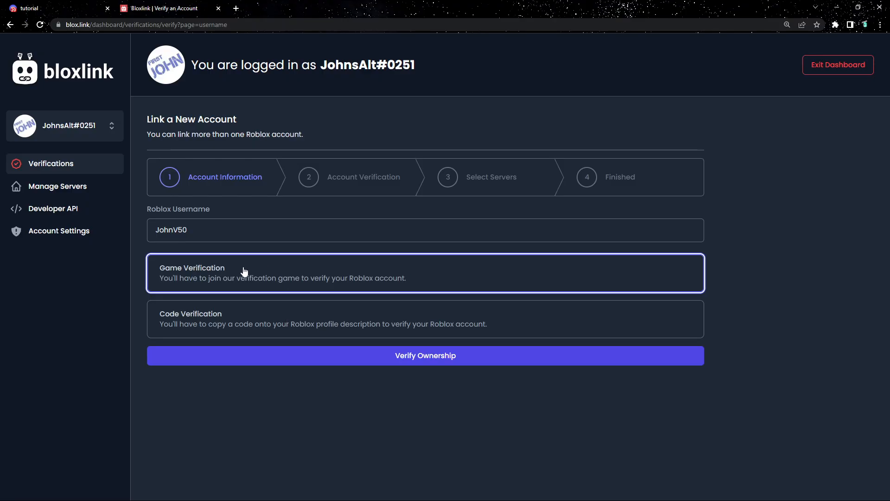
mouse_move(306, 268)
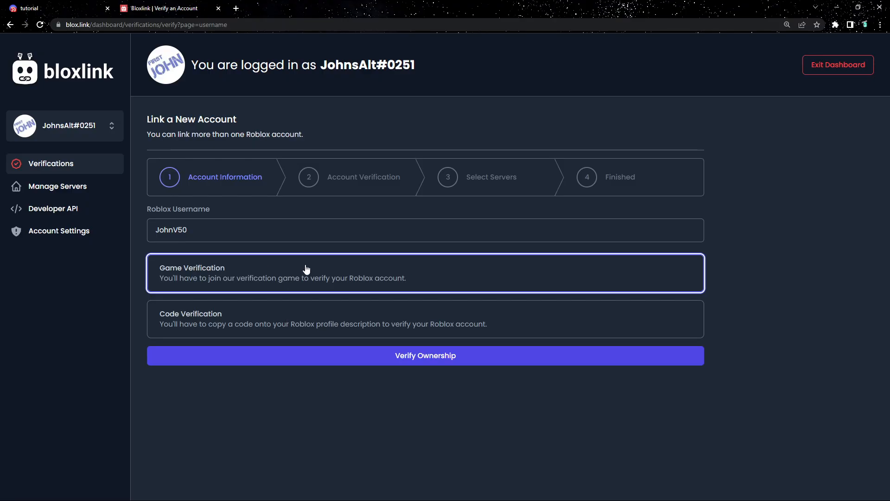
mouse_move(424, 370)
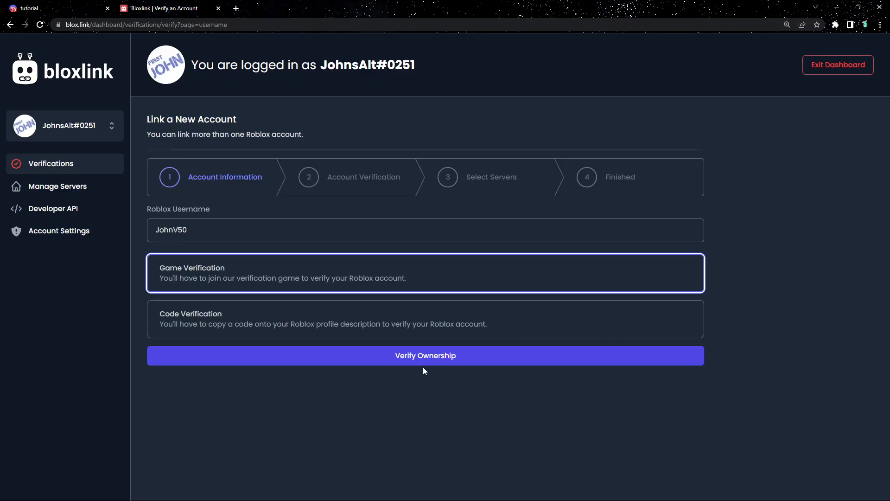
left_click(424, 354)
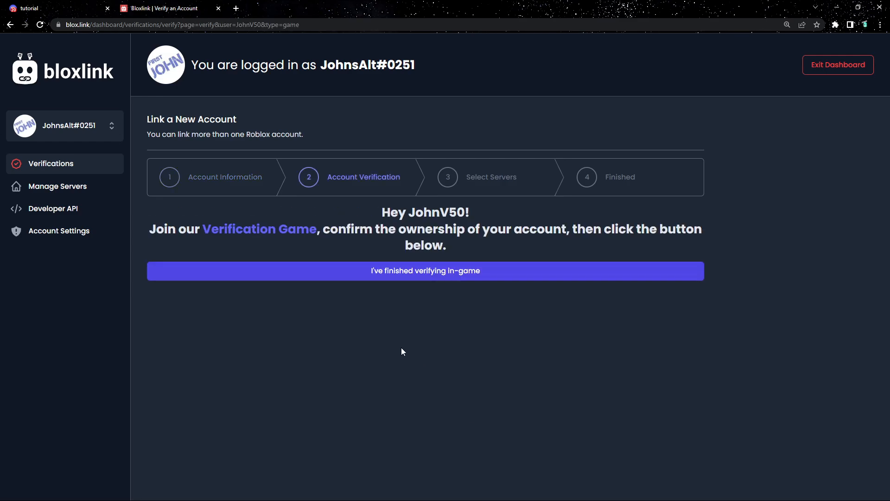
mouse_move(285, 241)
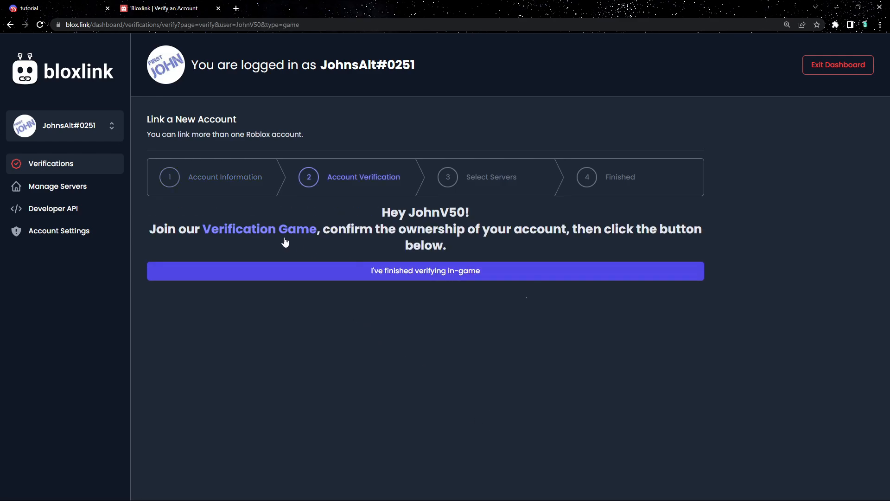
left_click(258, 229)
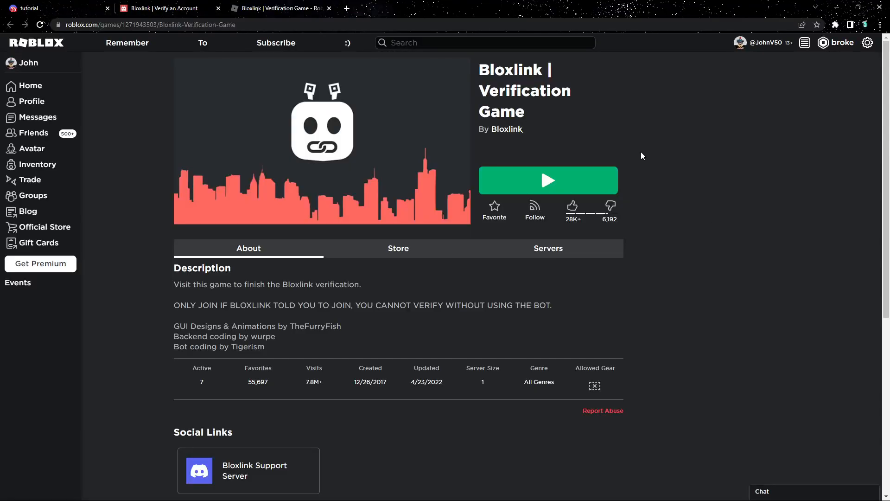
left_click(546, 180)
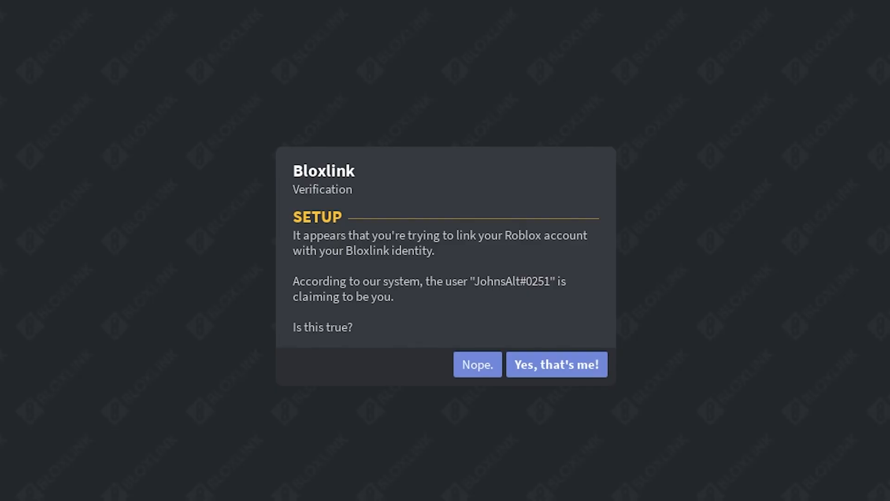
mouse_move(369, 267)
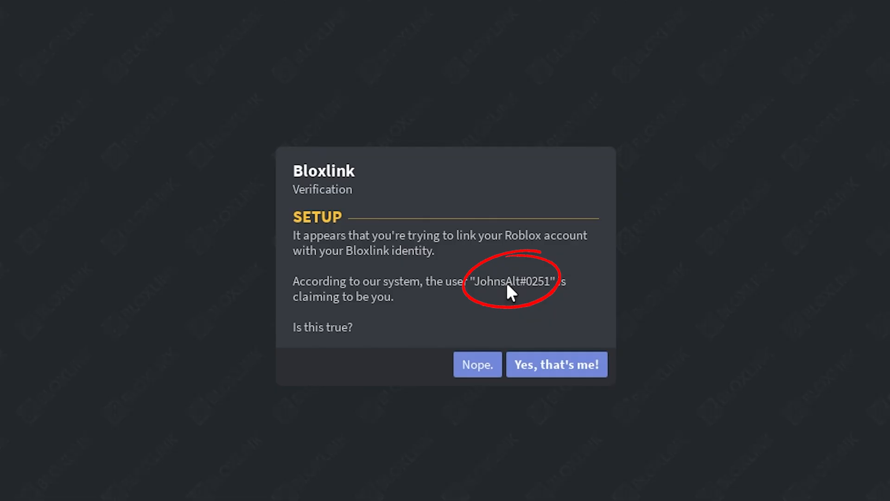
mouse_move(533, 268)
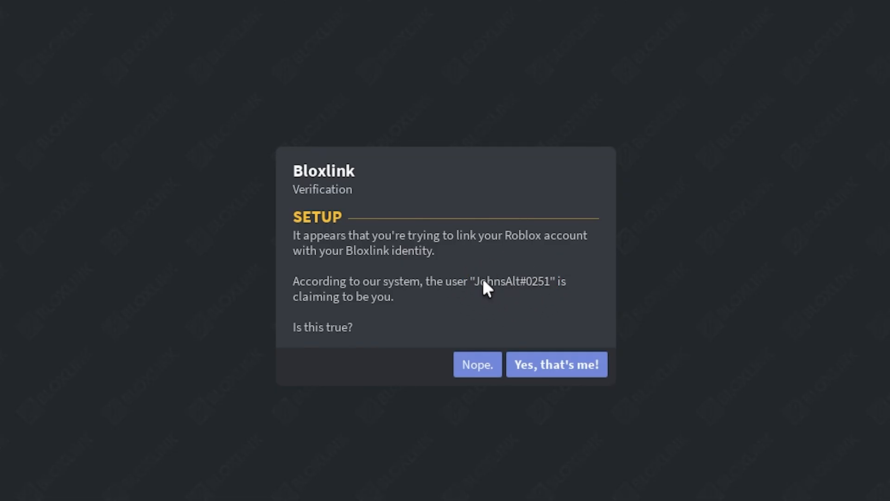
mouse_move(521, 299)
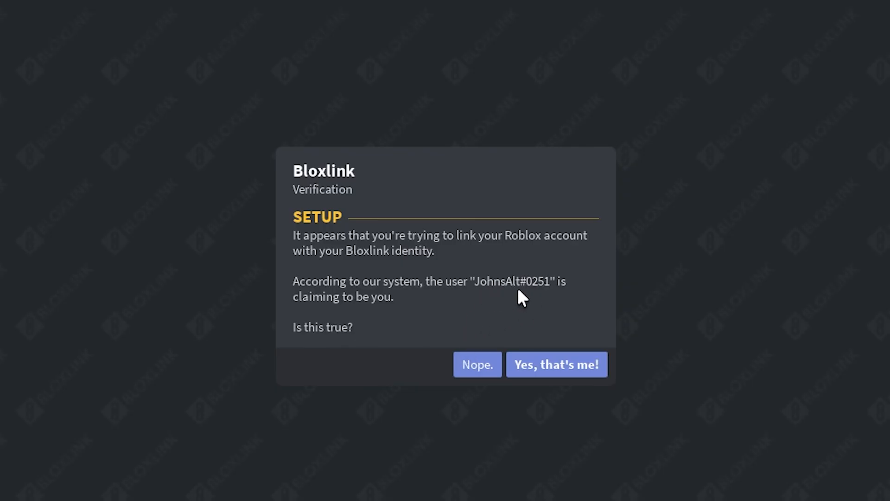
mouse_move(559, 298)
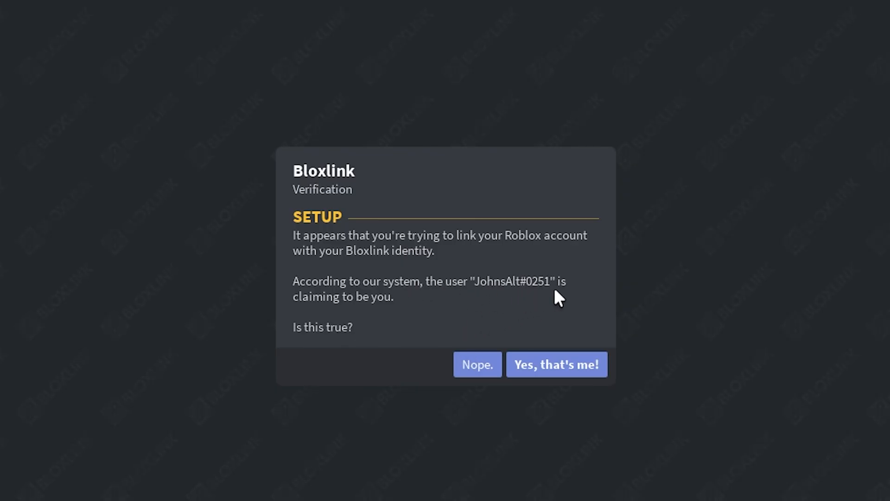
mouse_move(557, 364)
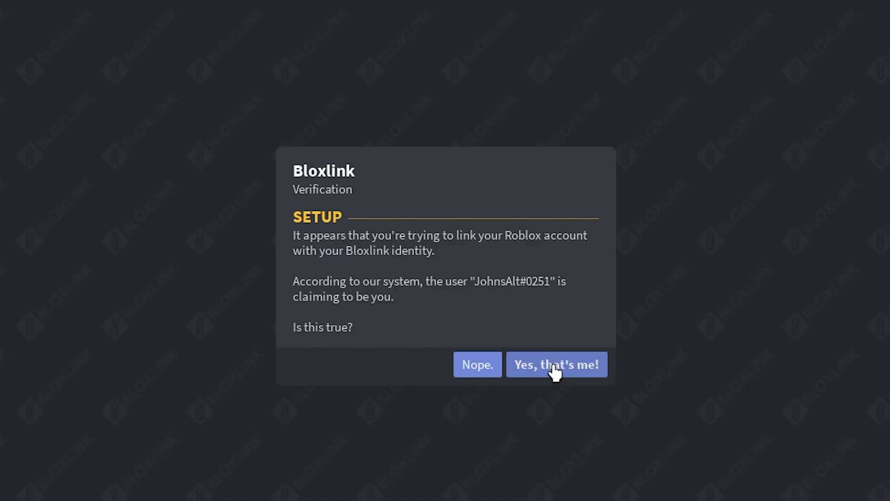
Step: Confirm 'Yes, that's me!' in-game, then report verification finished on the dashboard
left_click(556, 364)
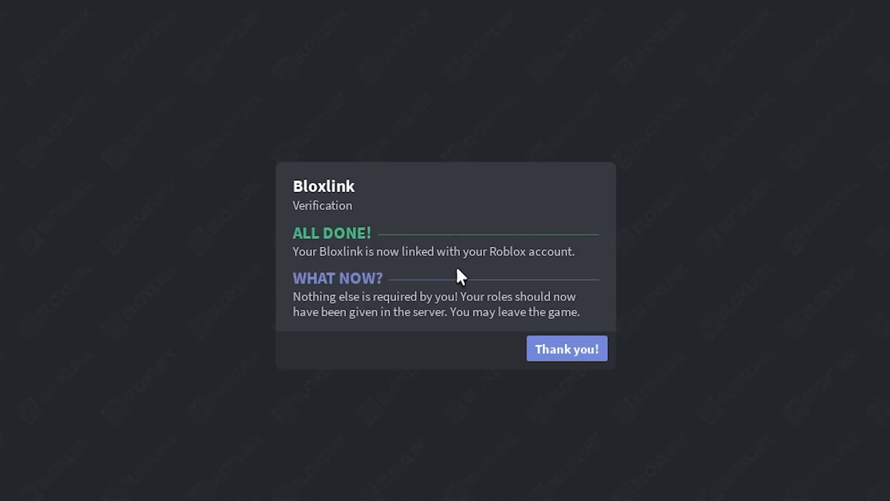
left_click(566, 348)
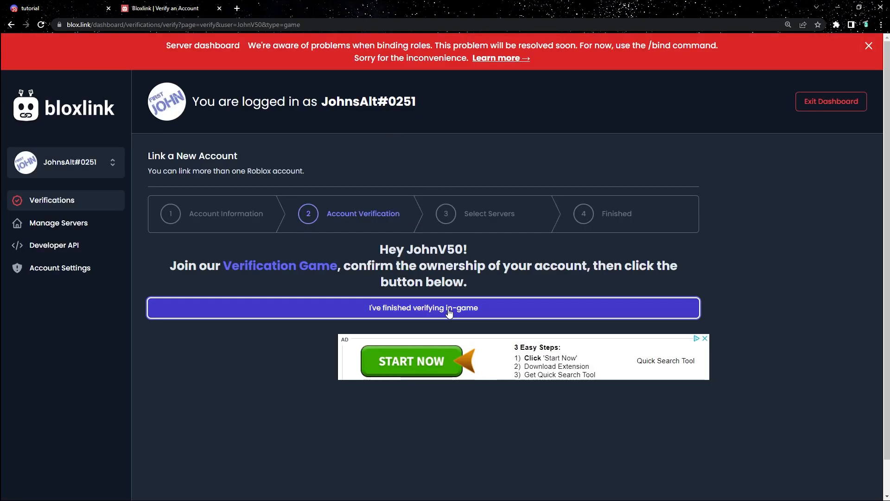
left_click(423, 308)
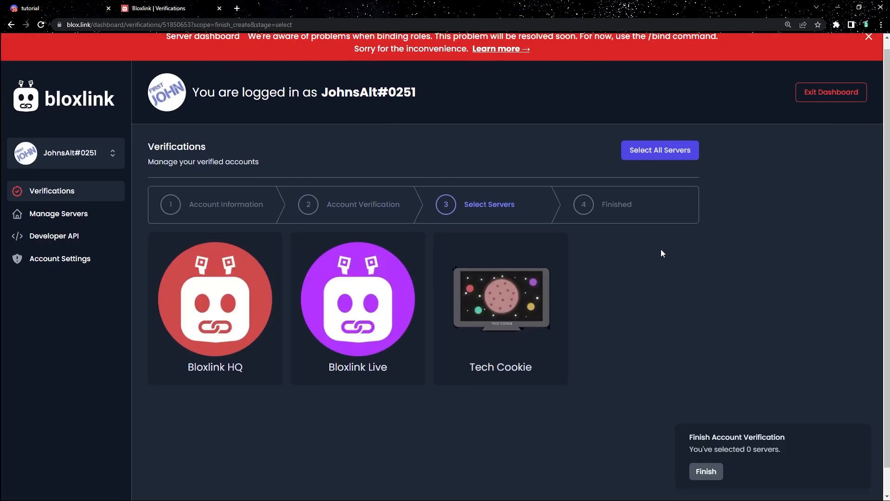
Step: Select Bloxlink HQ, Bloxlink Live and Tech Cookie, then finish verification
left_click(868, 36)
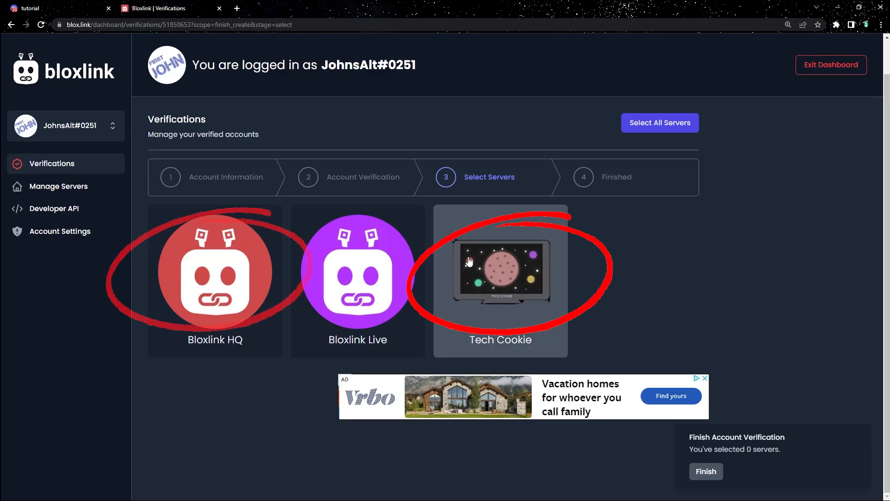
left_click(215, 281)
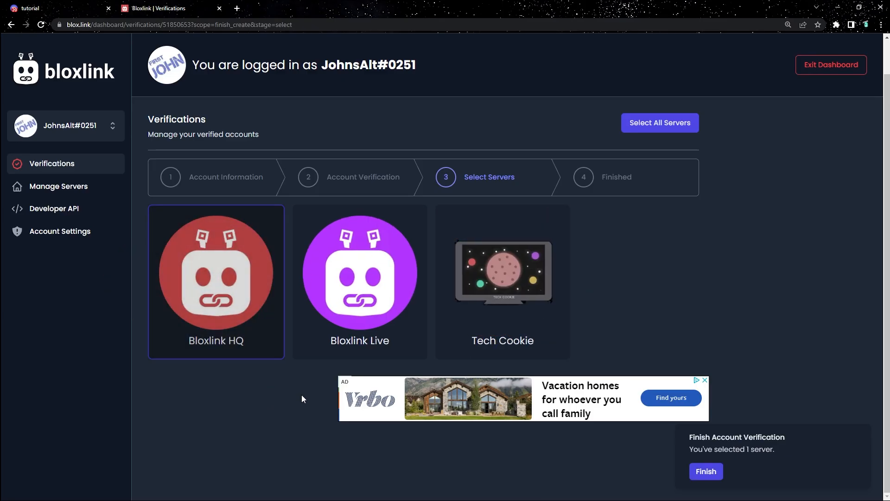
mouse_move(215, 410)
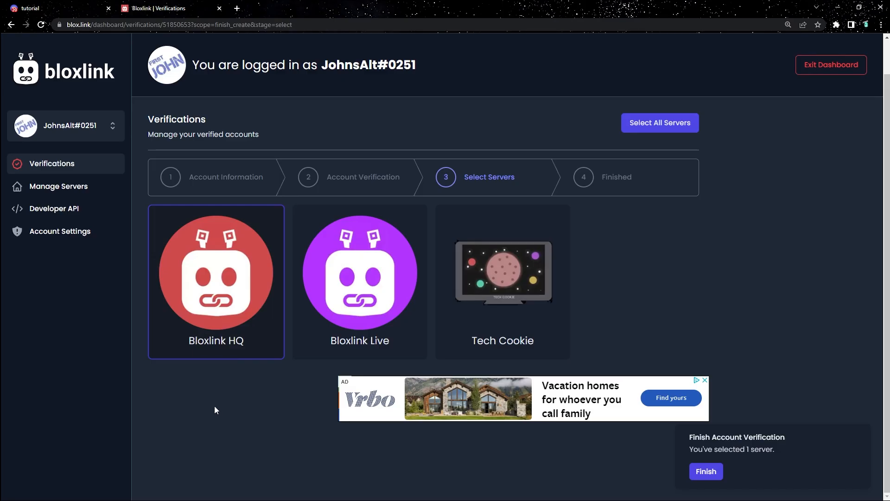
mouse_move(243, 331)
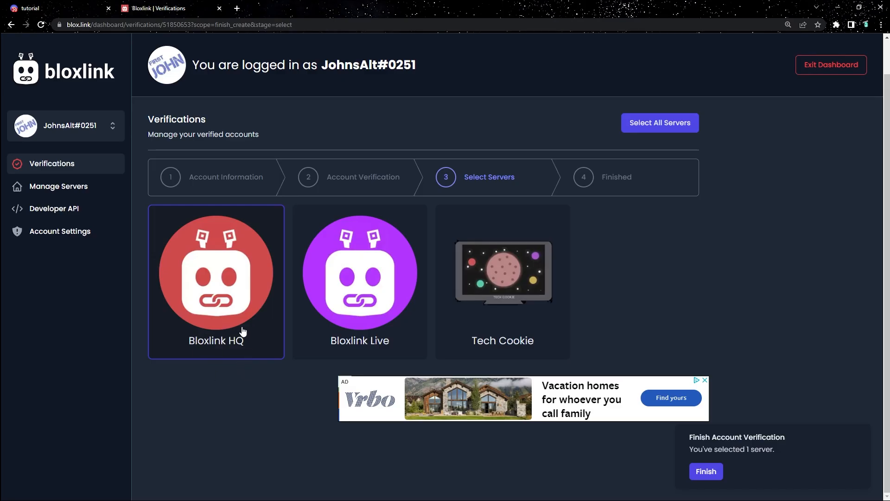
mouse_move(276, 341)
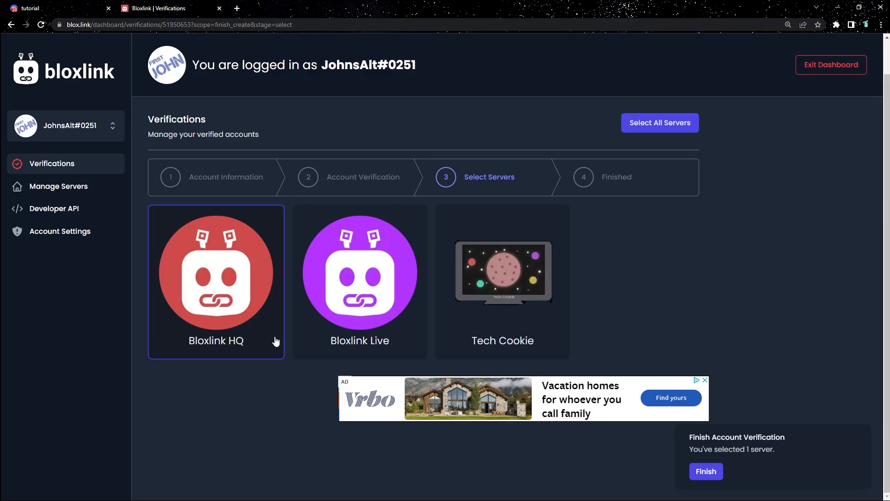
left_click(660, 122)
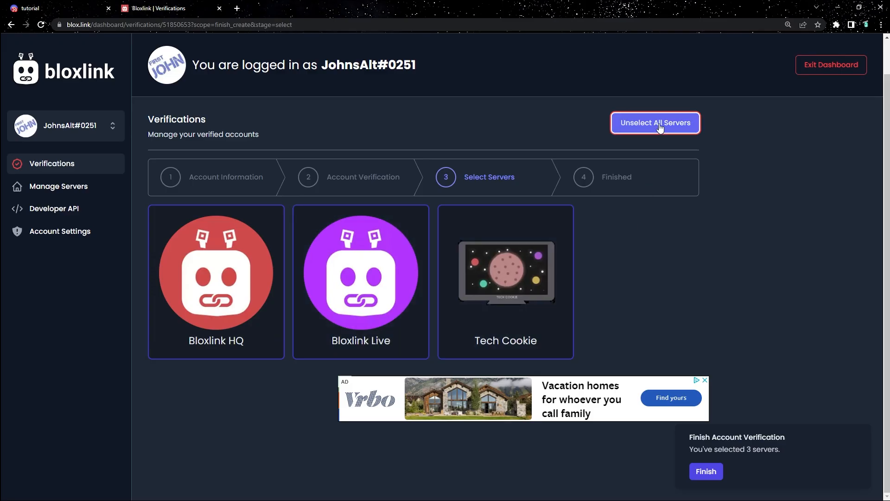
mouse_move(662, 249)
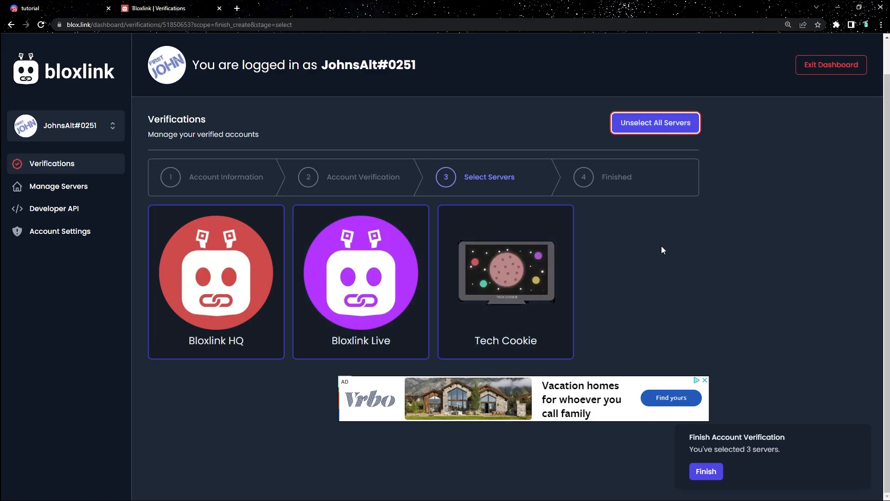
mouse_move(579, 281)
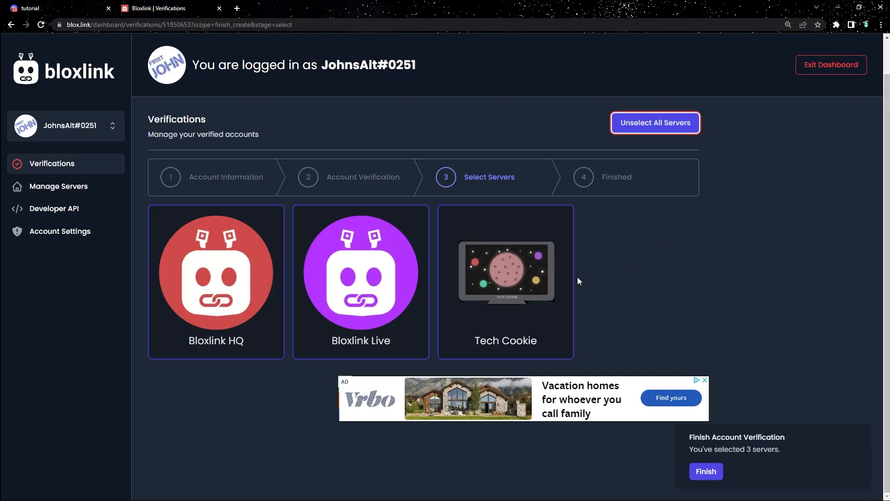
mouse_move(751, 298)
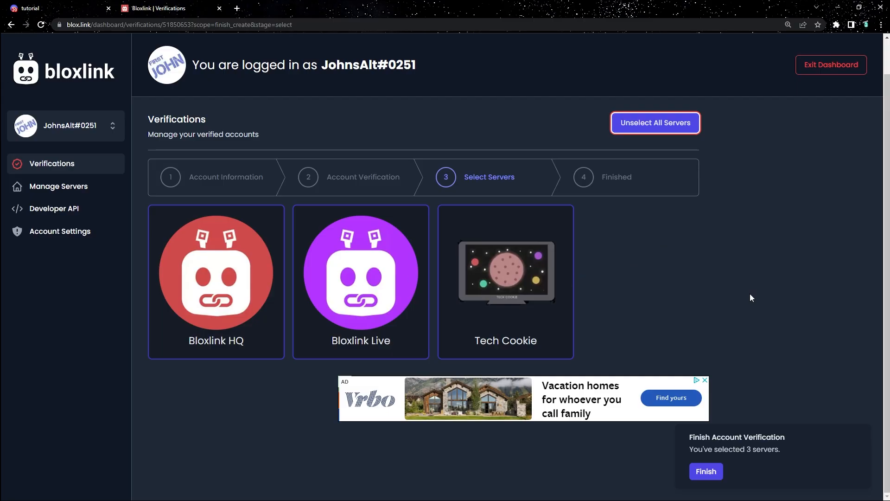
mouse_move(706, 470)
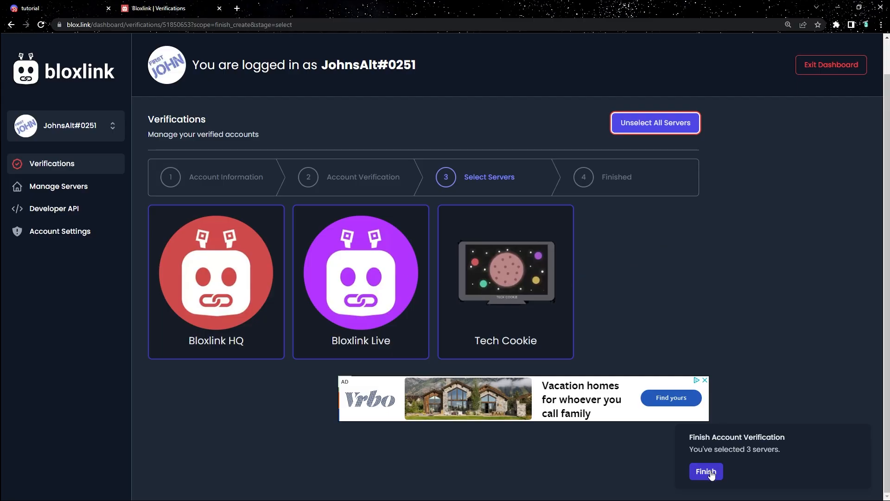
left_click(705, 471)
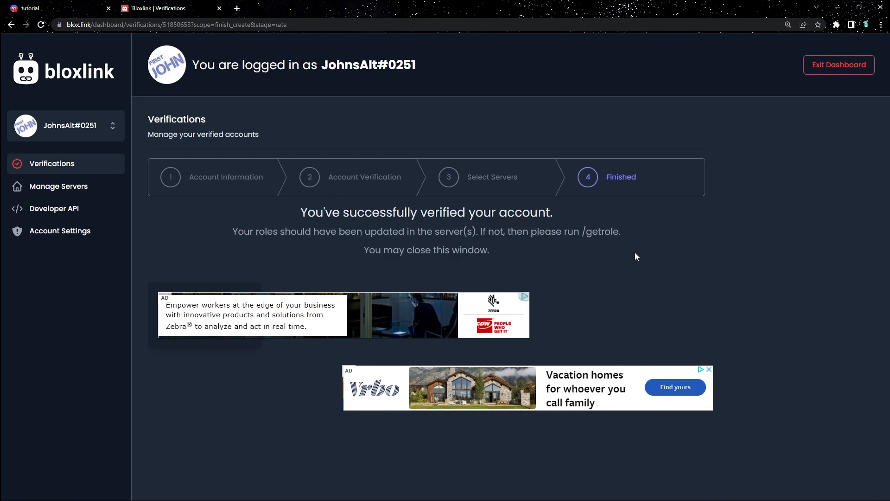
mouse_move(680, 223)
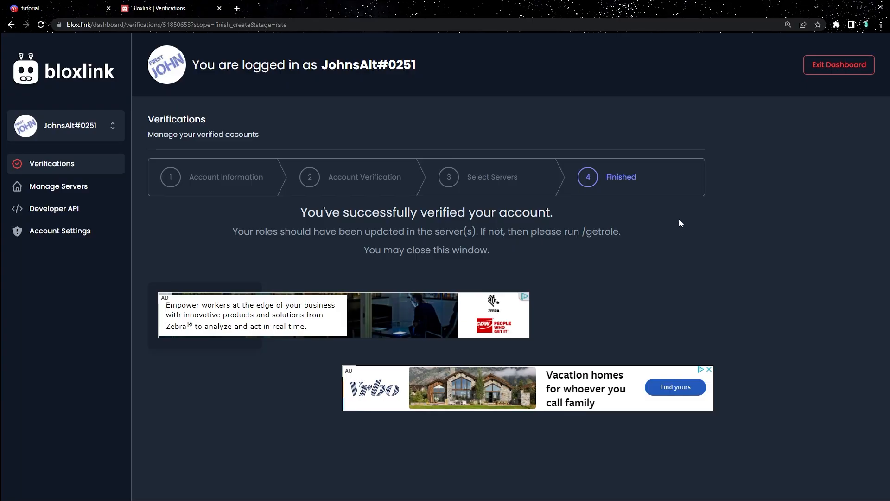
mouse_move(644, 221)
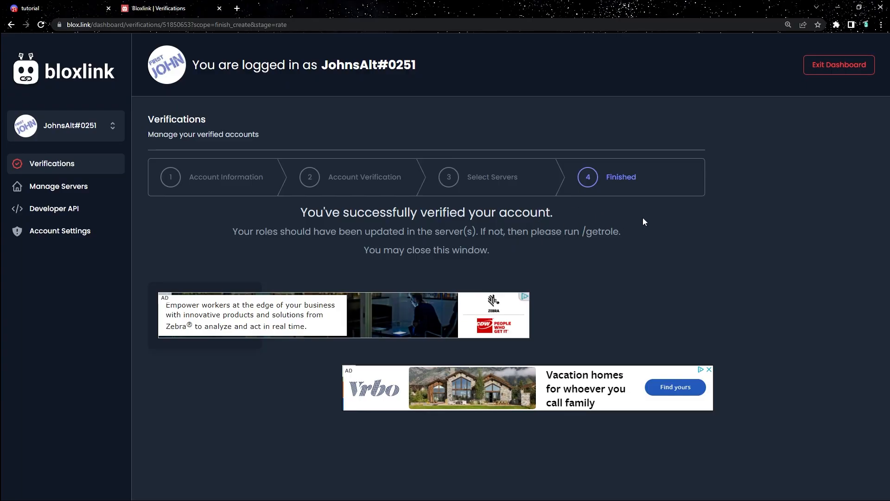
mouse_move(839, 65)
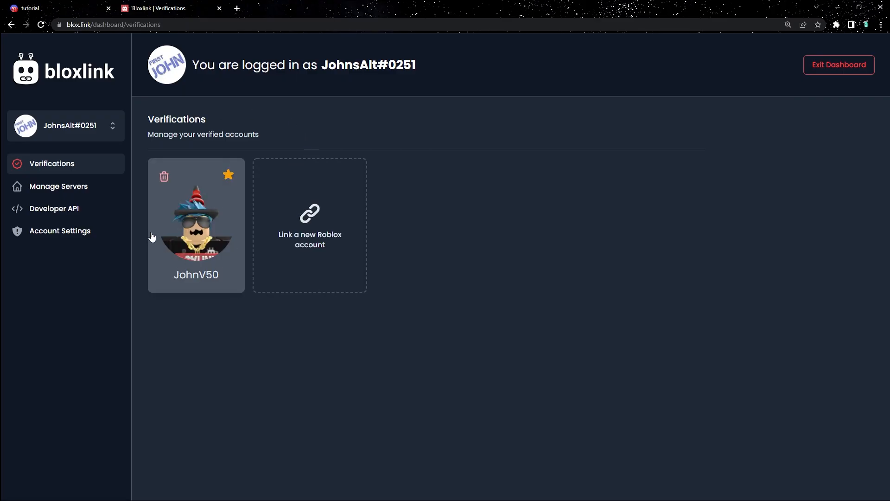
mouse_move(106, 66)
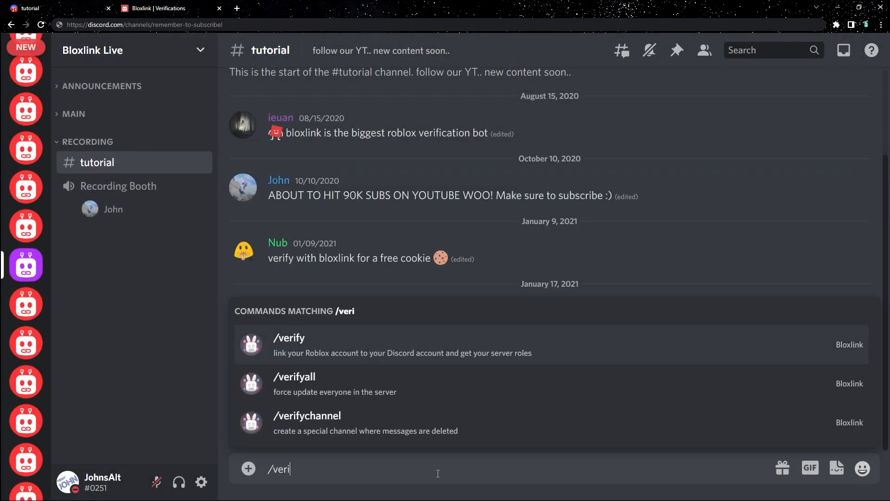
Step: Run /verify again in the #tutorial channel
key("Return")
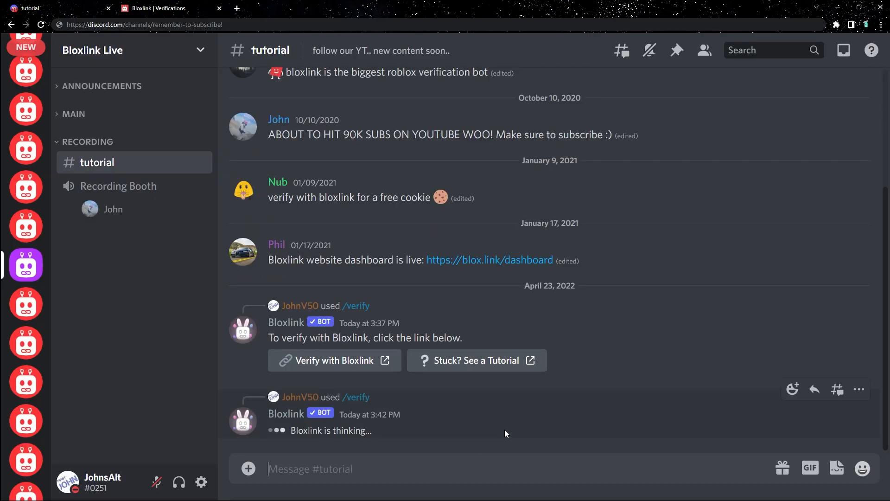